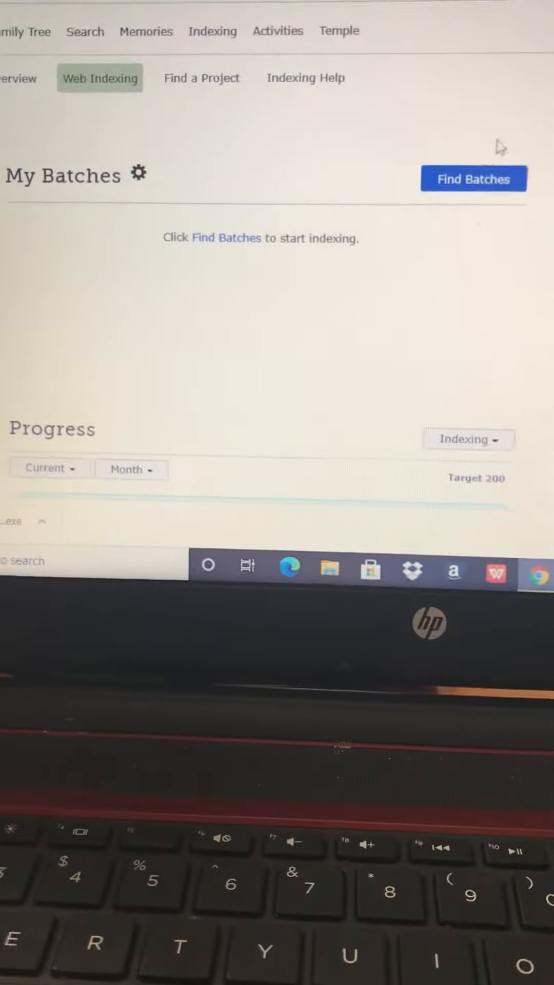
left_click(473, 179)
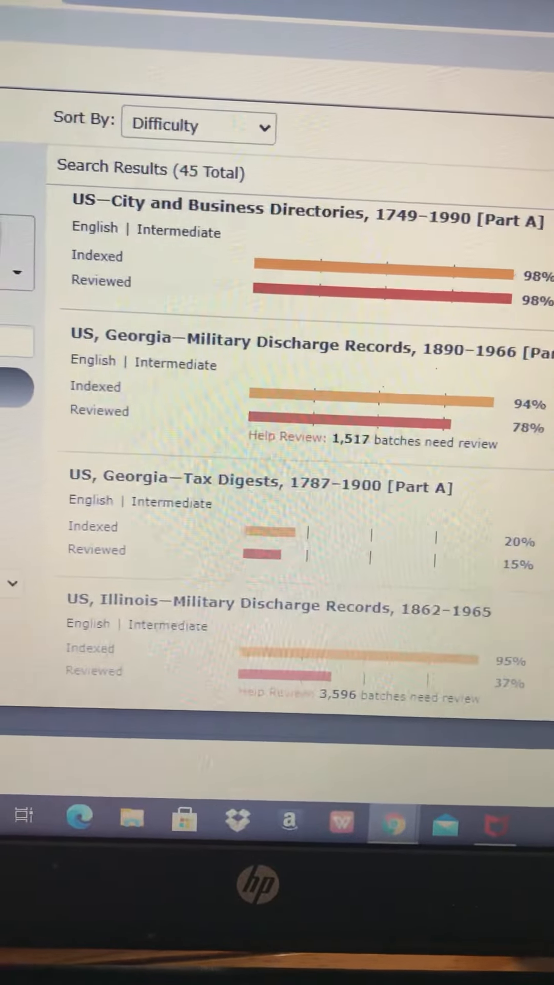
scroll("down", 3)
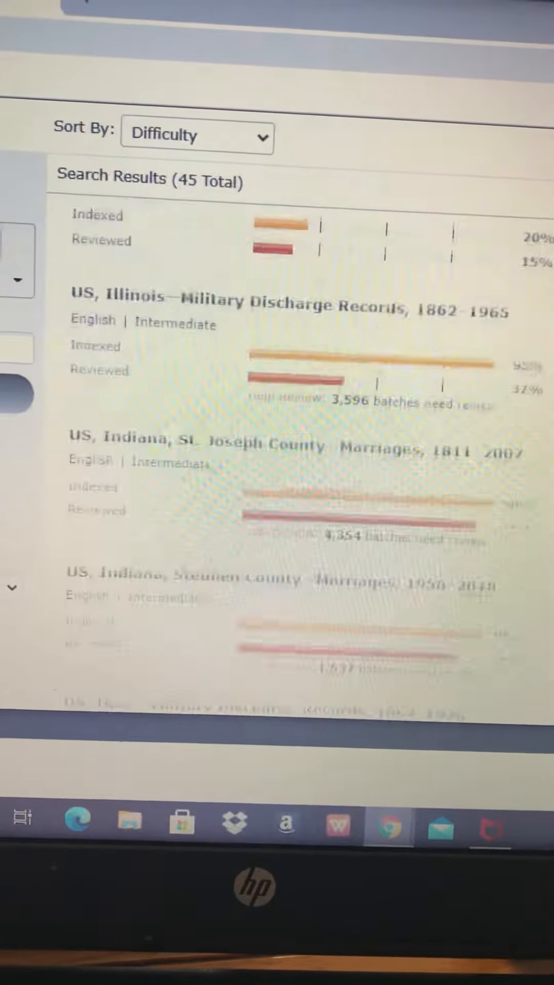
scroll("down", 3)
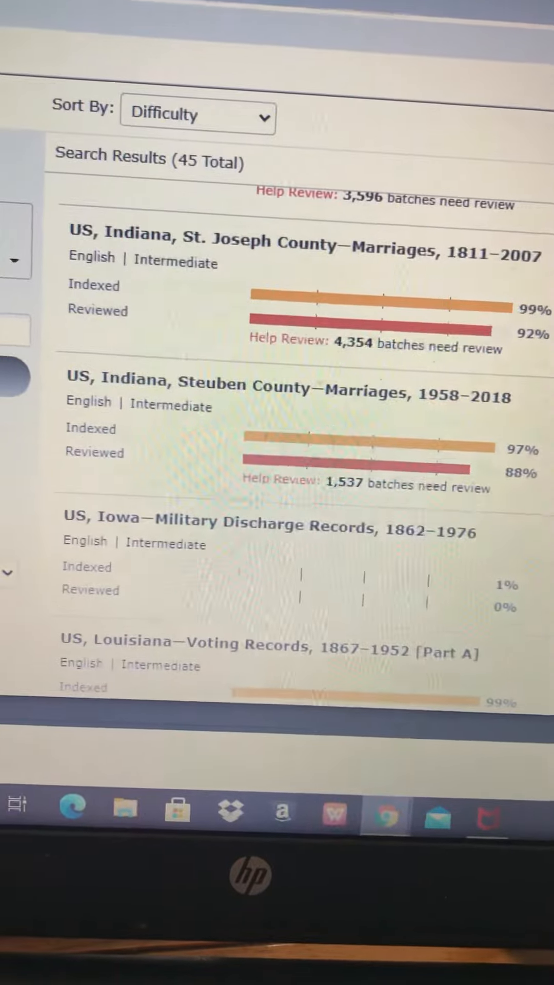
scroll("down", 3)
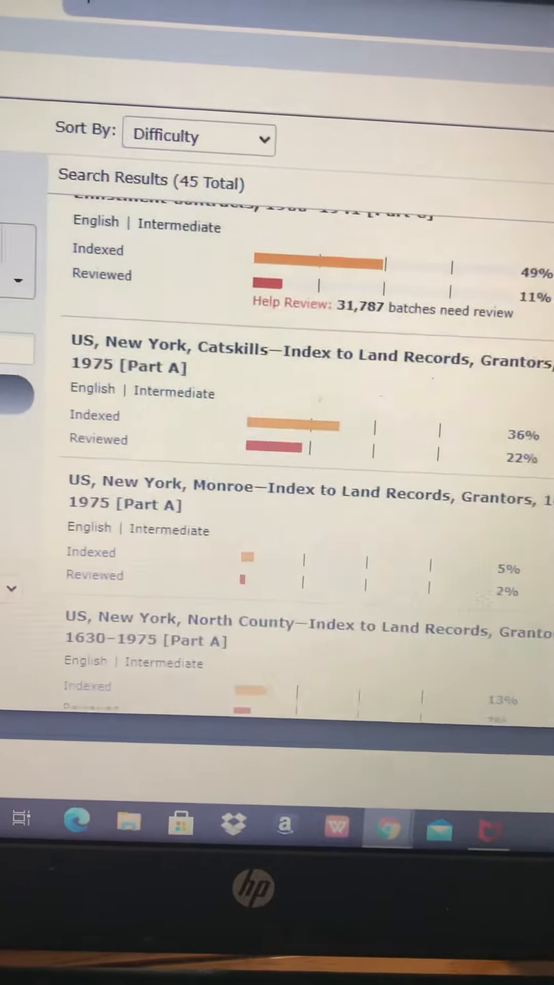